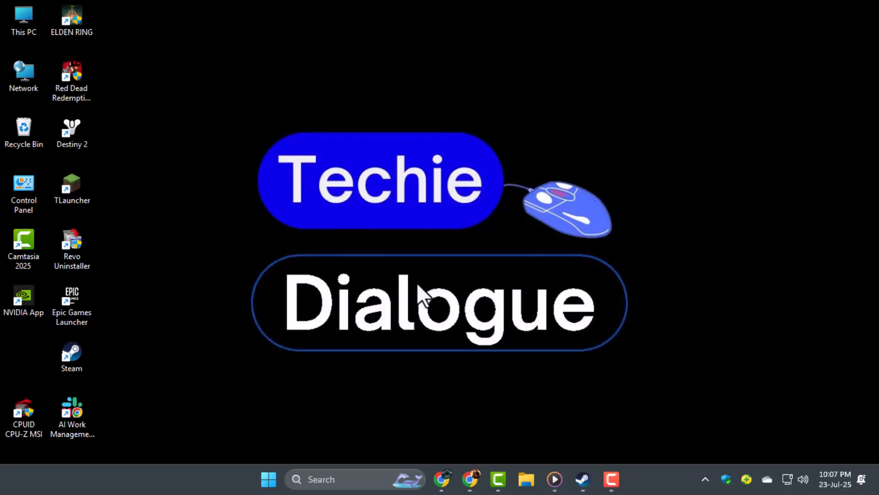
{"action": "mouse_move", "coordinate": [474, 319]}
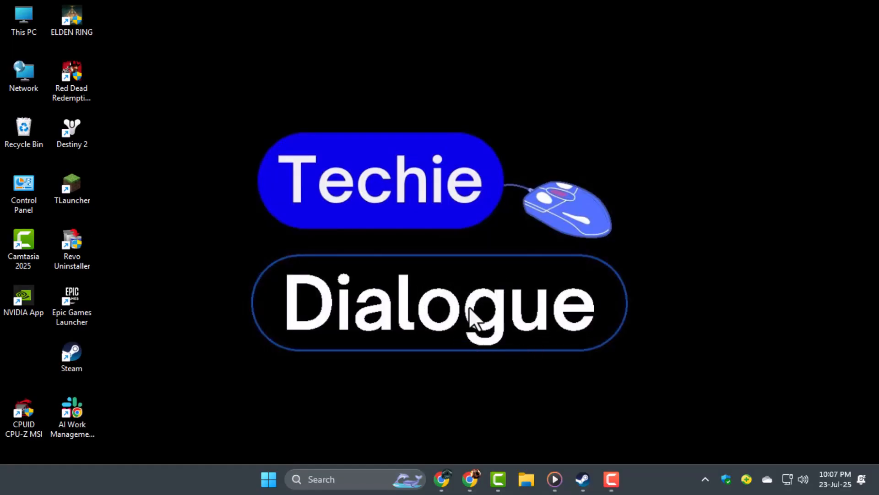
Step: Verify Destiny 2's game files from its Steam properties and browse to its install folder
{"action": "left_click", "coordinate": [581, 479]}
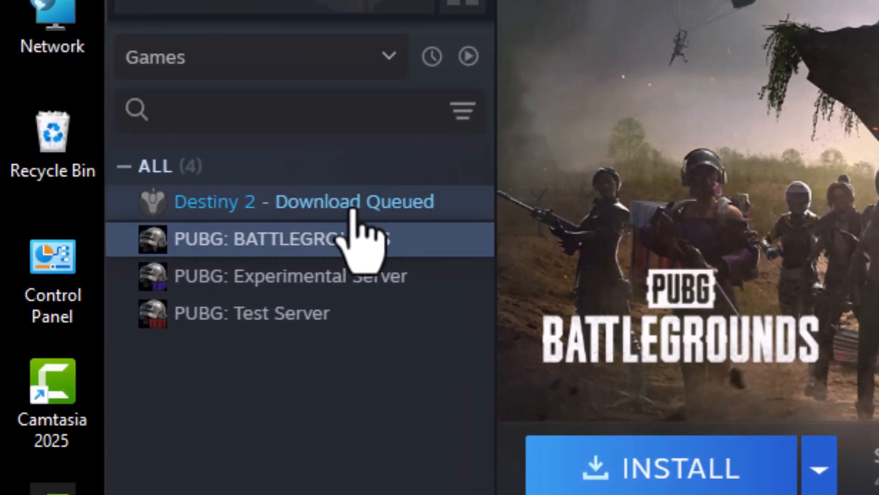
{"action": "right_click", "coordinate": [285, 202]}
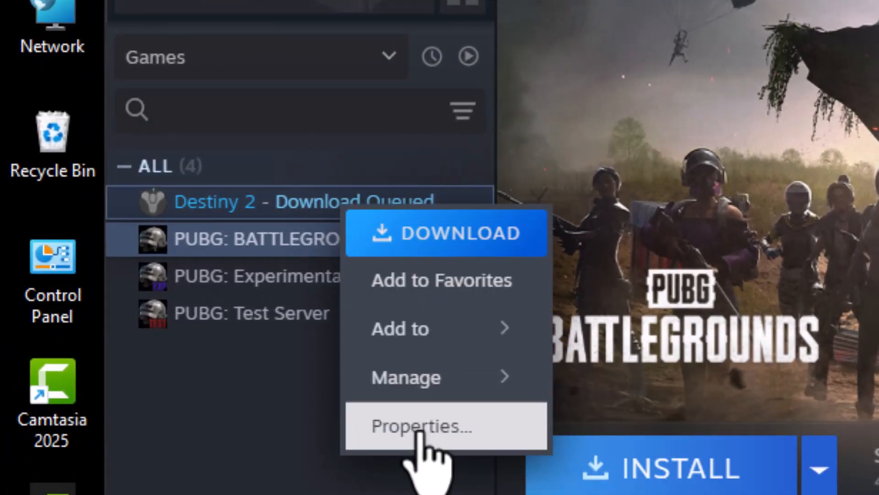
{"action": "left_click", "coordinate": [420, 425]}
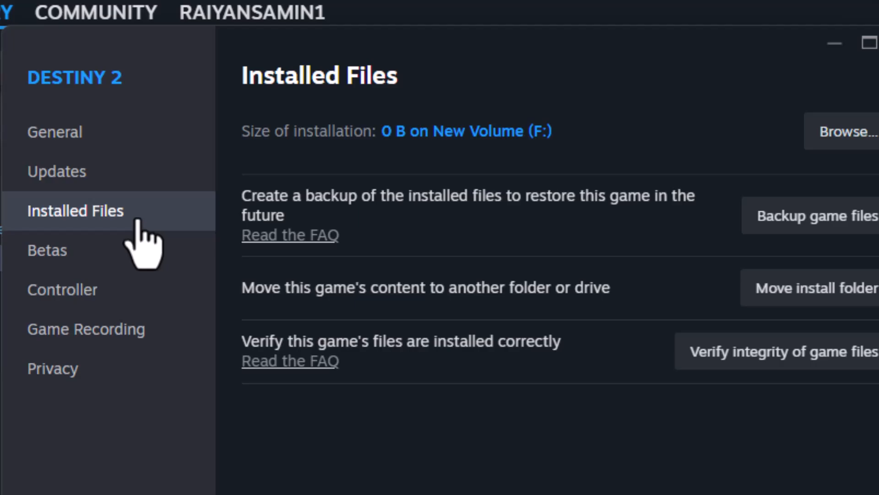
{"action": "mouse_move", "coordinate": [157, 241]}
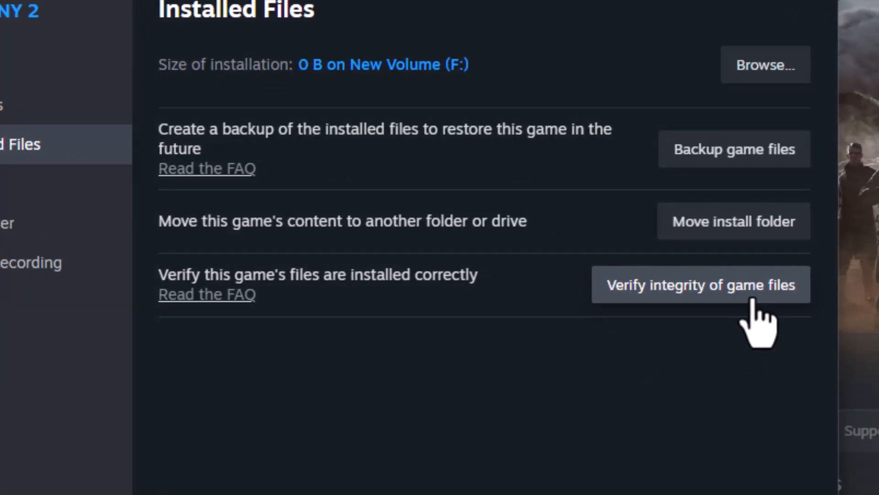
{"action": "mouse_move", "coordinate": [734, 325]}
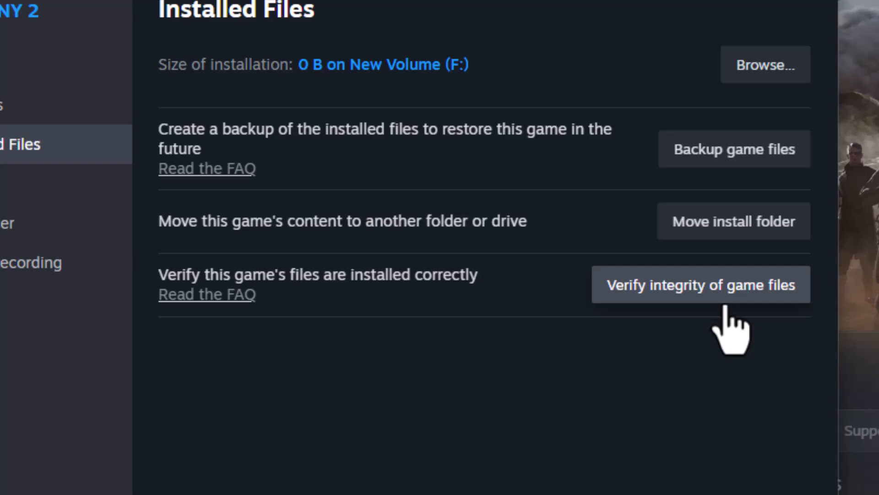
{"action": "mouse_move", "coordinate": [676, 305]}
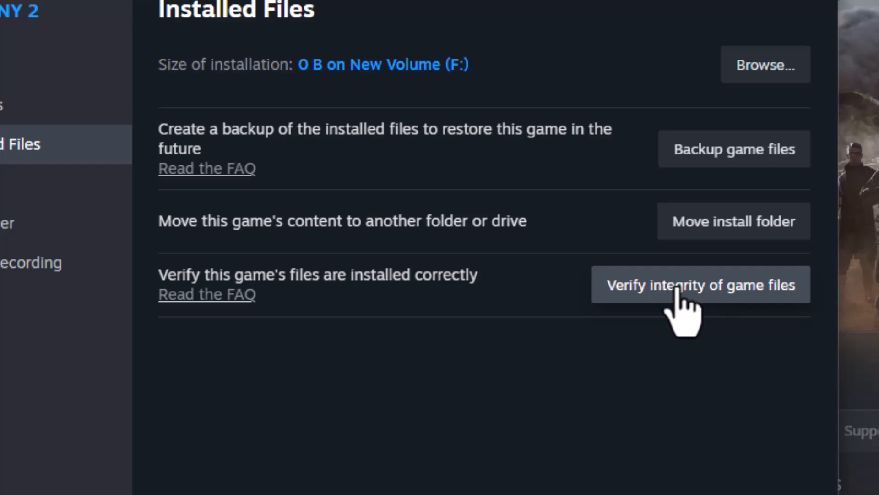
{"action": "mouse_move", "coordinate": [502, 247]}
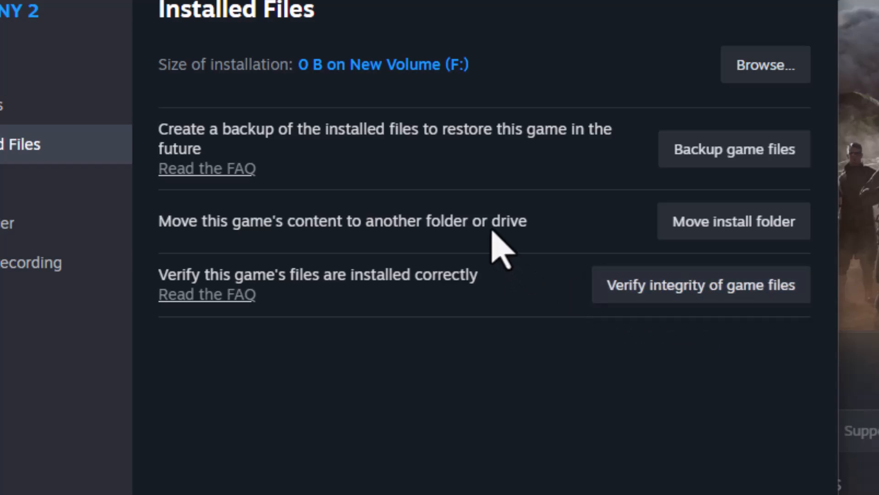
{"action": "mouse_move", "coordinate": [566, 56]}
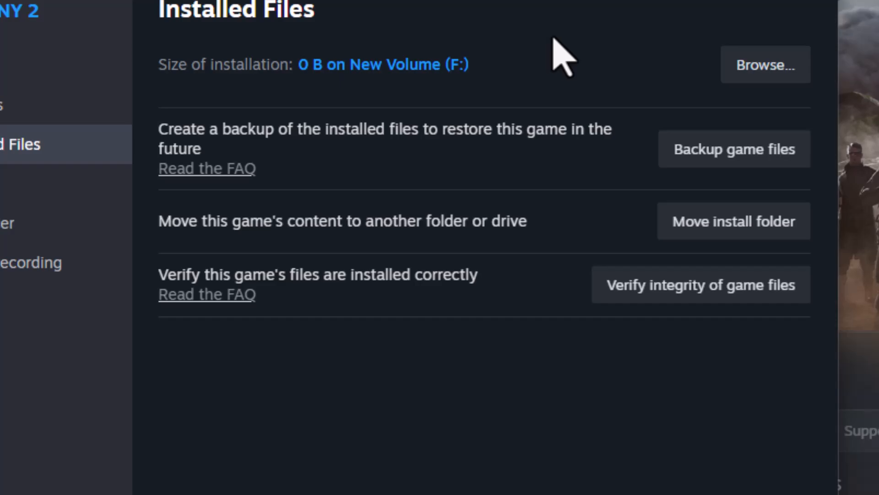
{"action": "left_click", "coordinate": [764, 64]}
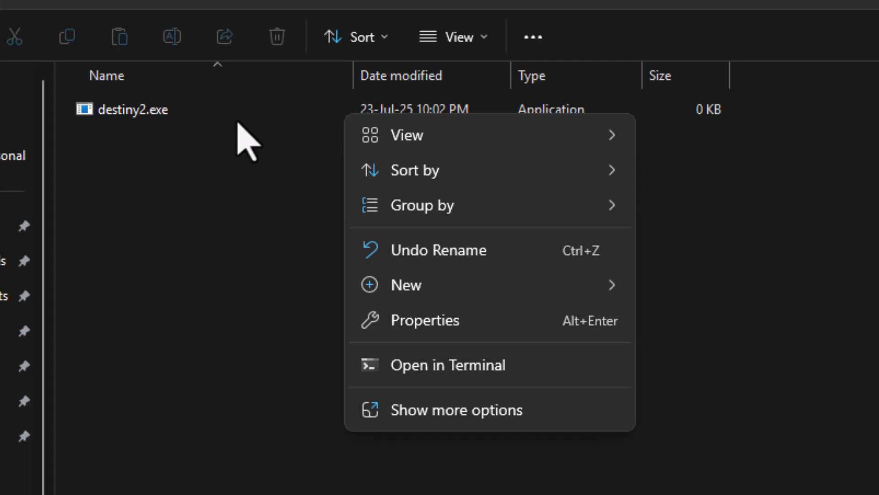
Step: Enable 'Run this program as an administrator' in destiny2.exe's Compatibility properties
{"action": "left_click", "coordinate": [425, 320]}
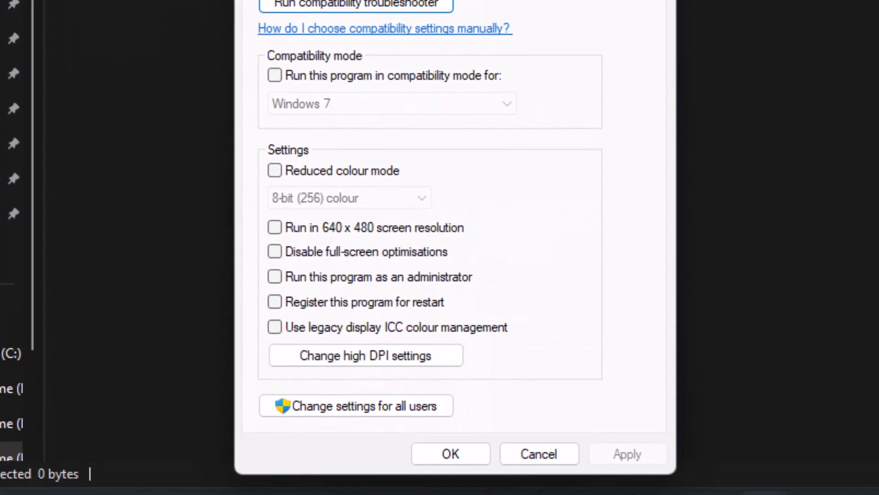
{"action": "left_click", "coordinate": [274, 265]}
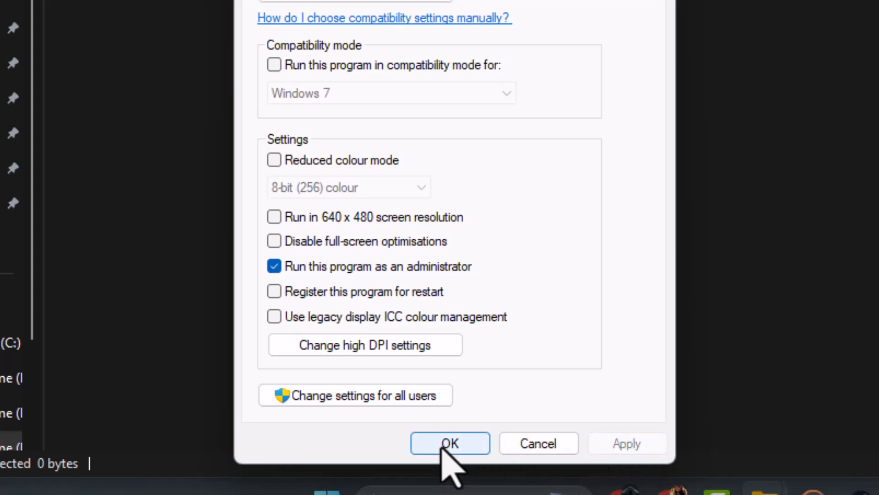
{"action": "left_click", "coordinate": [449, 443]}
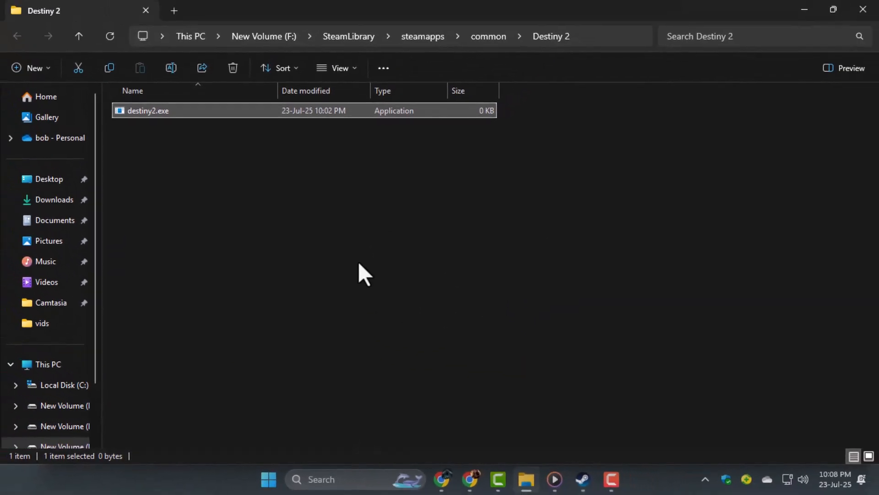
{"action": "mouse_move", "coordinate": [286, 484]}
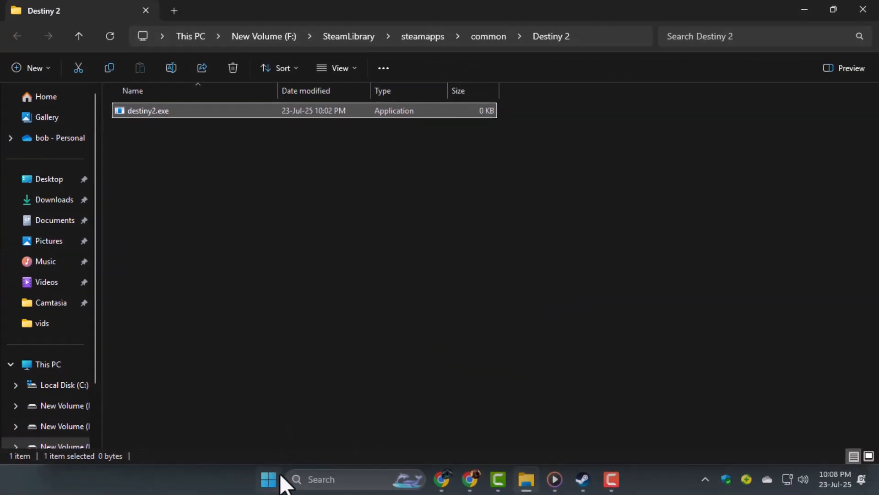
Step: Open Device Manager via 'dev' search and check the NVIDIA GeForce RTX 3050 for driver updates
{"action": "type", "text": "dev"}
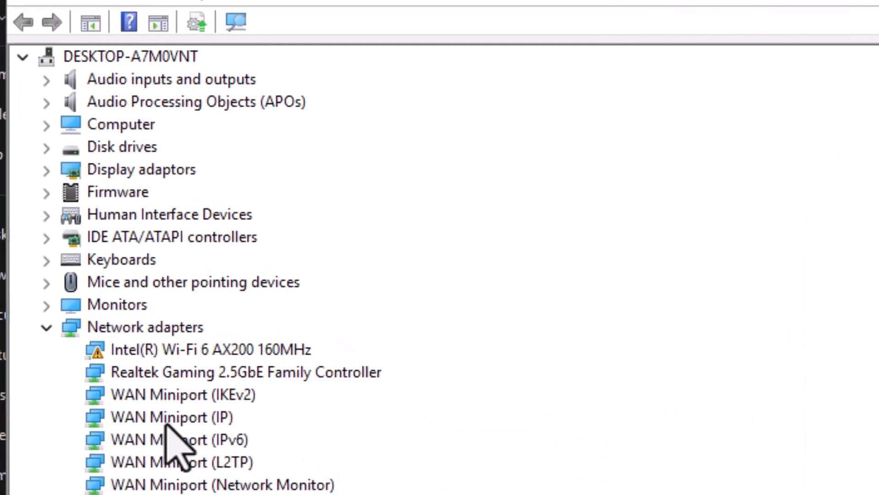
{"action": "left_click", "coordinate": [47, 169]}
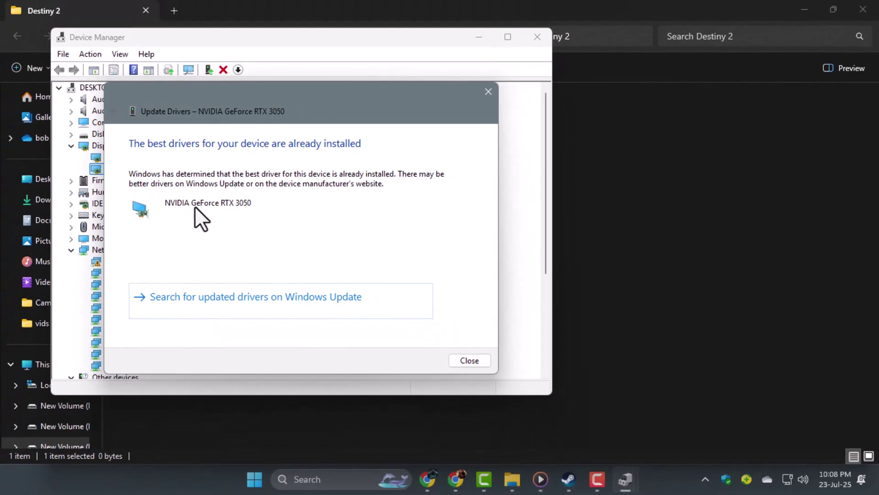
{"action": "mouse_move", "coordinate": [455, 272]}
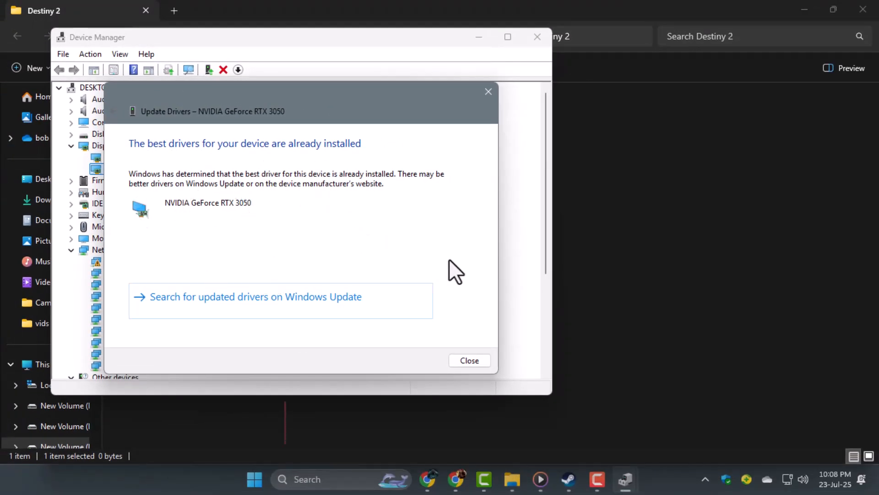